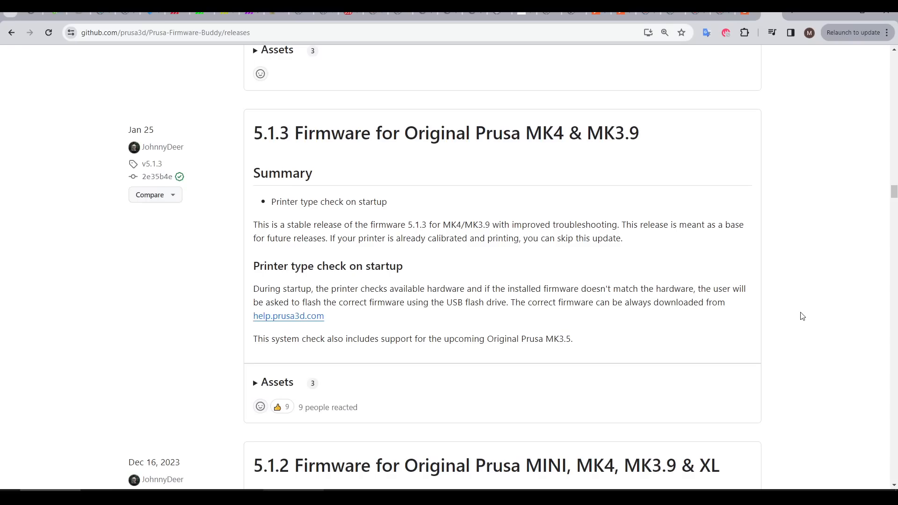
- Scroll through the Prusa-Firmware-Buddy releases toward the Buddy G-code commands article
scroll("down", 3)
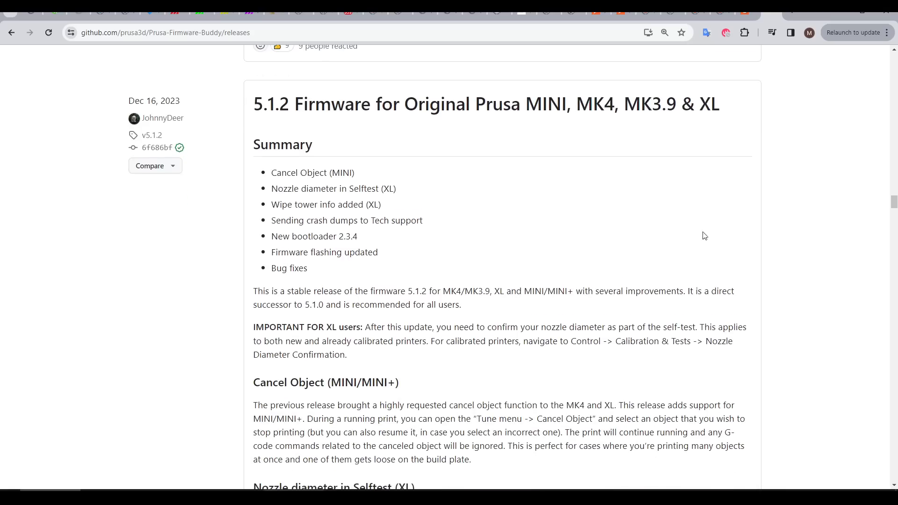
mouse_move(749, 143)
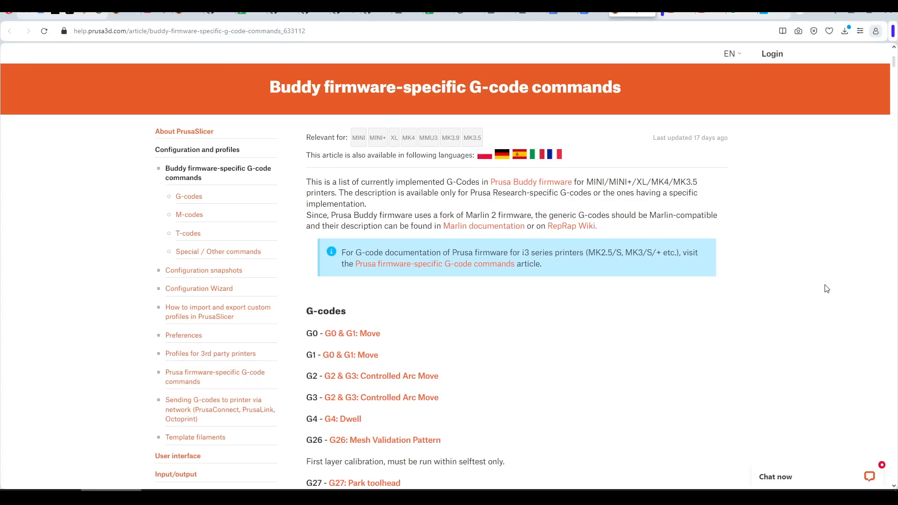
scroll("down", 3)
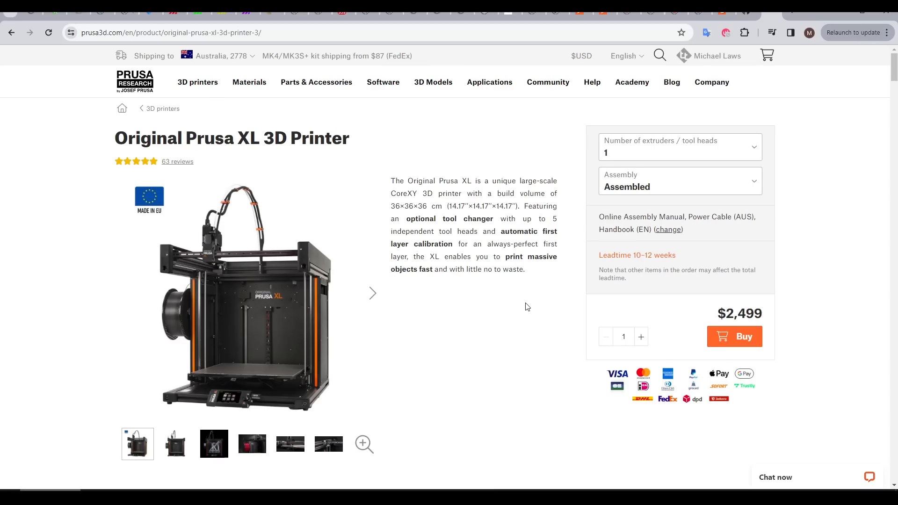
- Scroll the Original Prusa XL page to the specifications table and select the 0.4 mm nozzle text
scroll("down", 3)
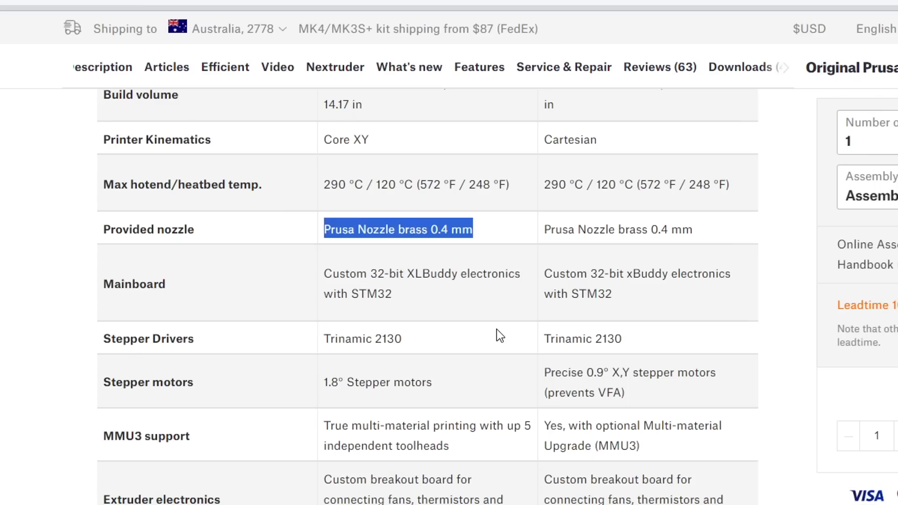
left_click(398, 229)
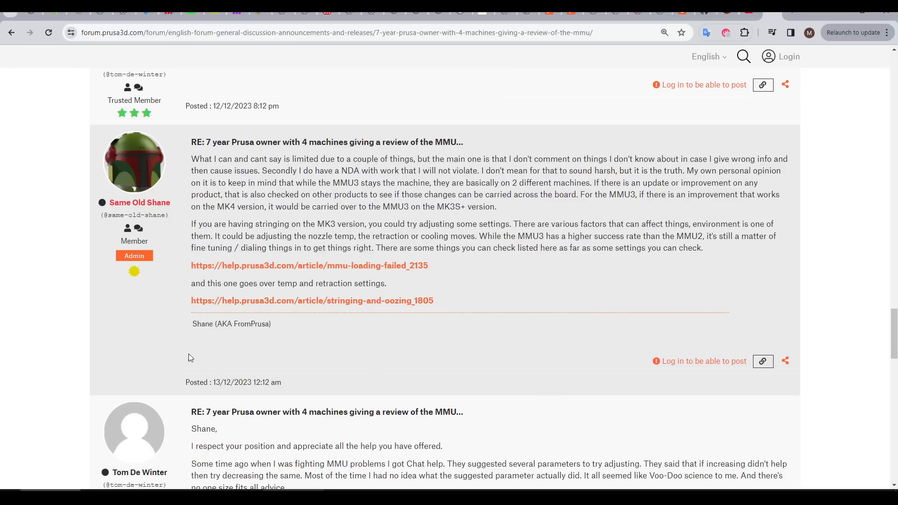
mouse_move(557, 363)
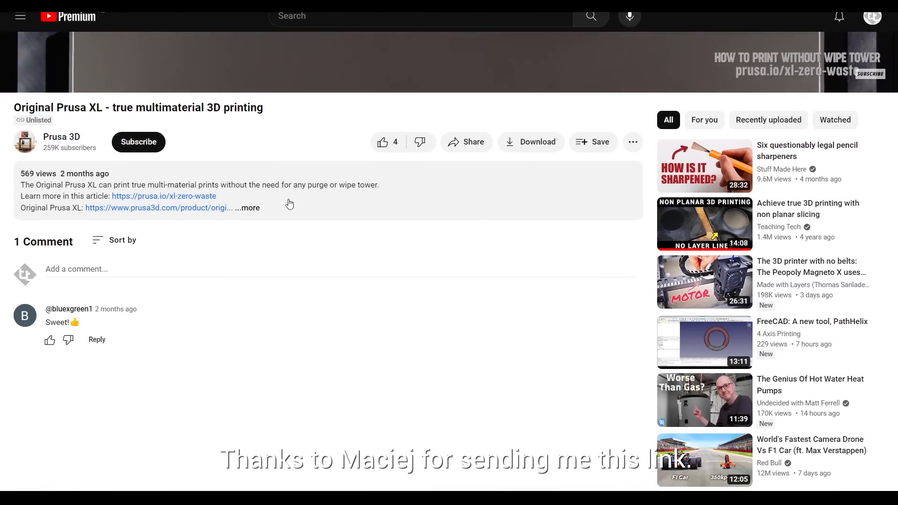
- Open the YouTube video 'Original Prusa XL - true multimaterial 3D printing'
left_click(163, 195)
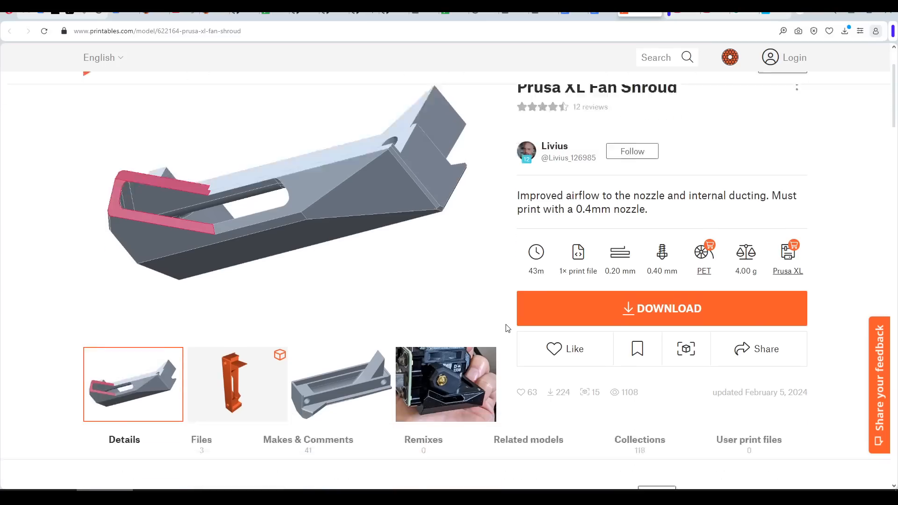
- Scroll the Fan Shroud description to the old-versus-new shroud comparison photos
scroll("down", 3)
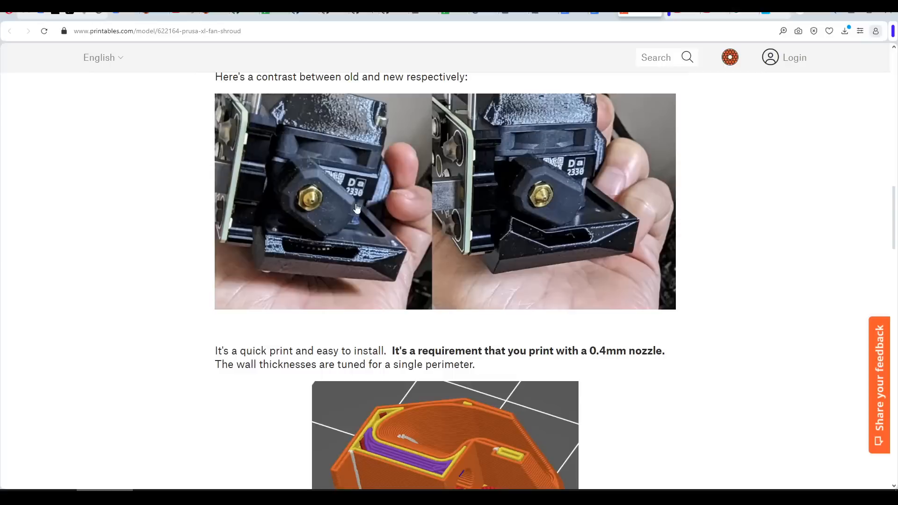
mouse_move(337, 246)
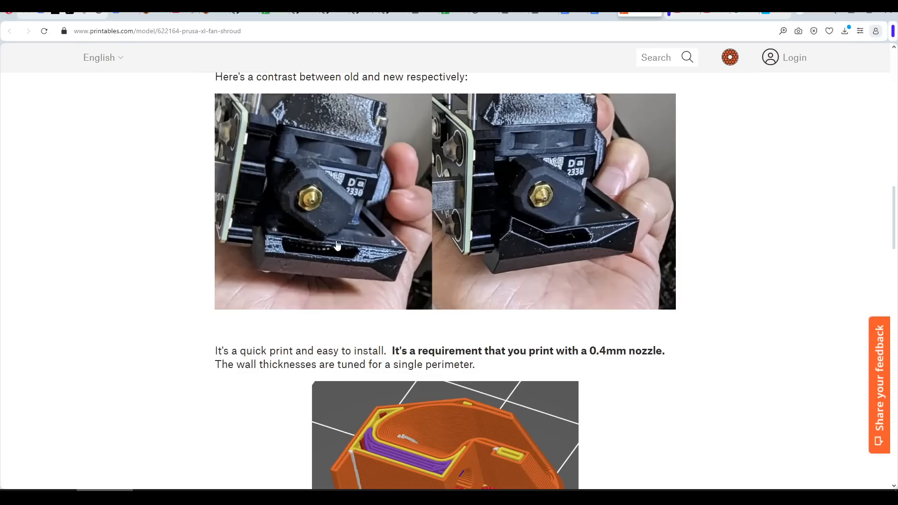
mouse_move(331, 241)
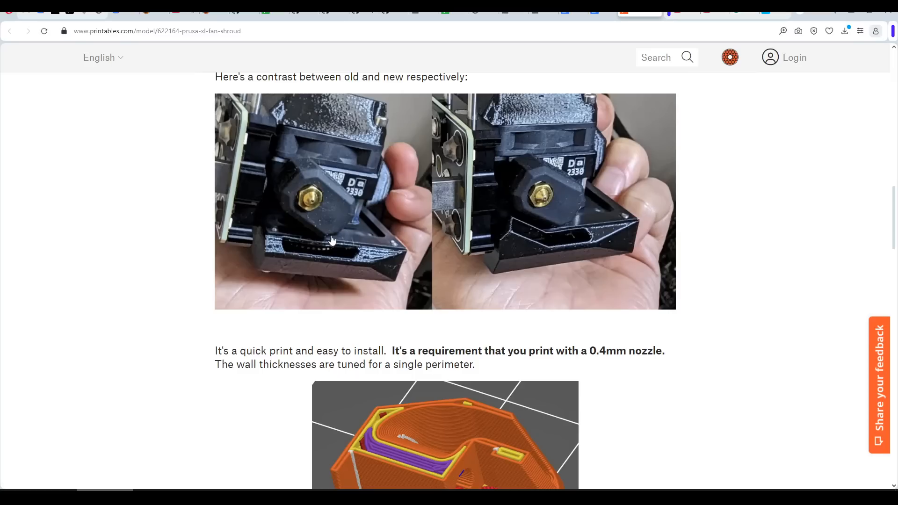
mouse_move(542, 251)
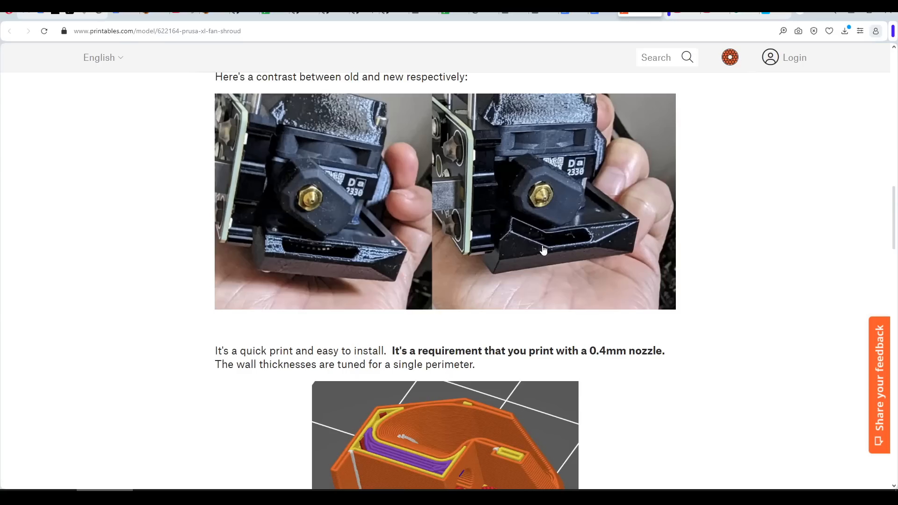
mouse_move(504, 206)
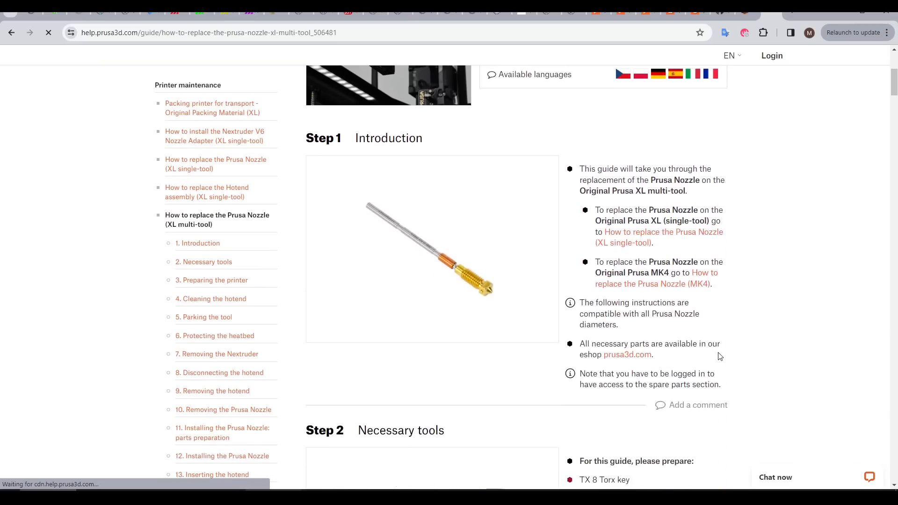
- Scroll through the steps of the XL multi-tool Prusa Nozzle replacement guide
scroll("down", 3)
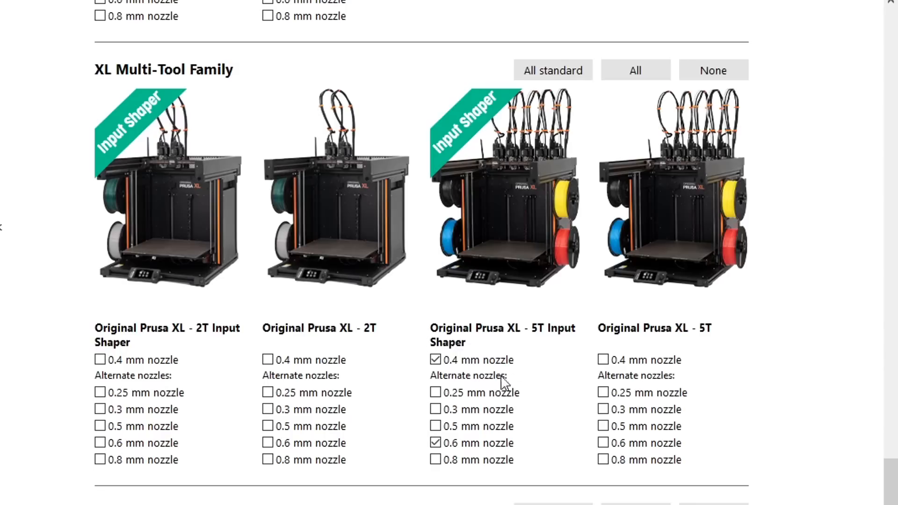
mouse_move(566, 372)
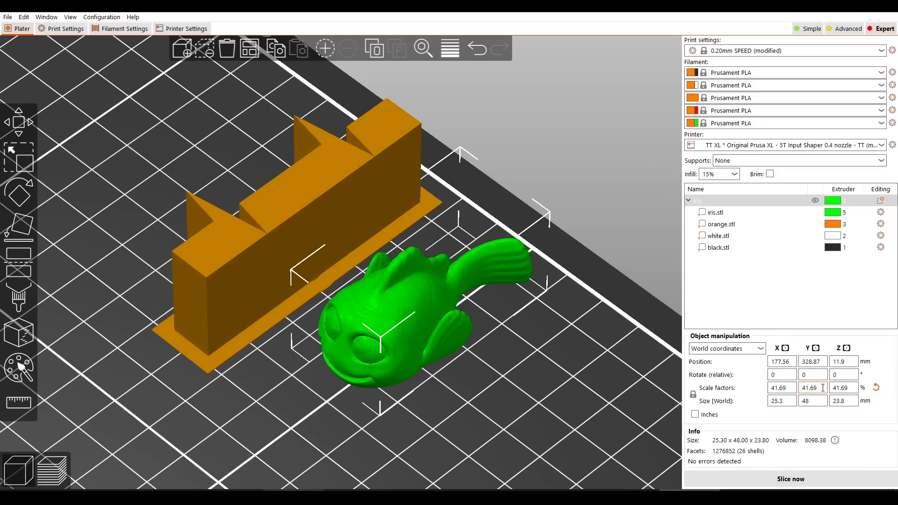
- Slice the clownfish and lower the layer slider to about 10.60 mm to see inside
left_click(789, 479)
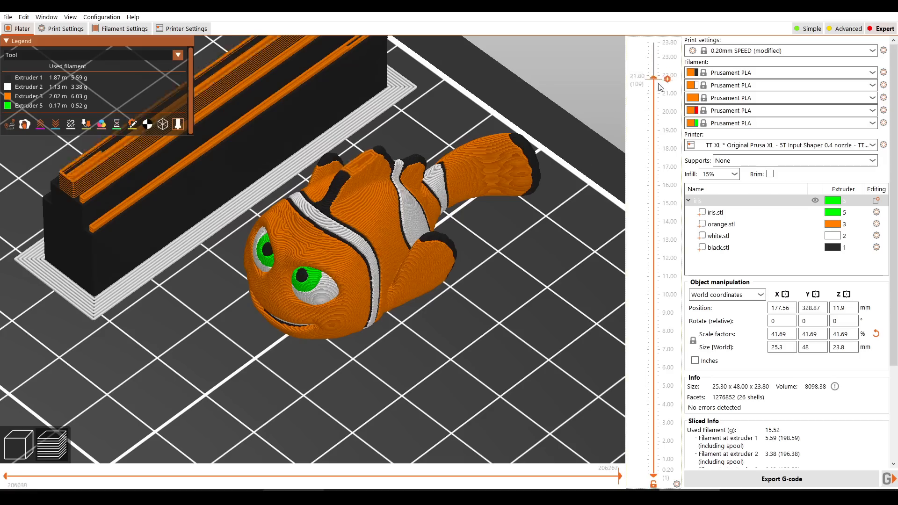
left_click_drag(668, 78, 669, 283)
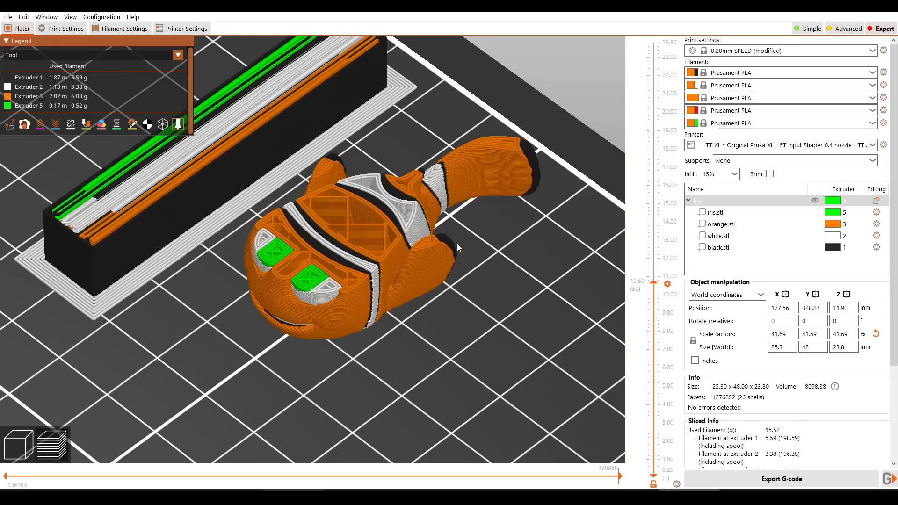
mouse_move(364, 174)
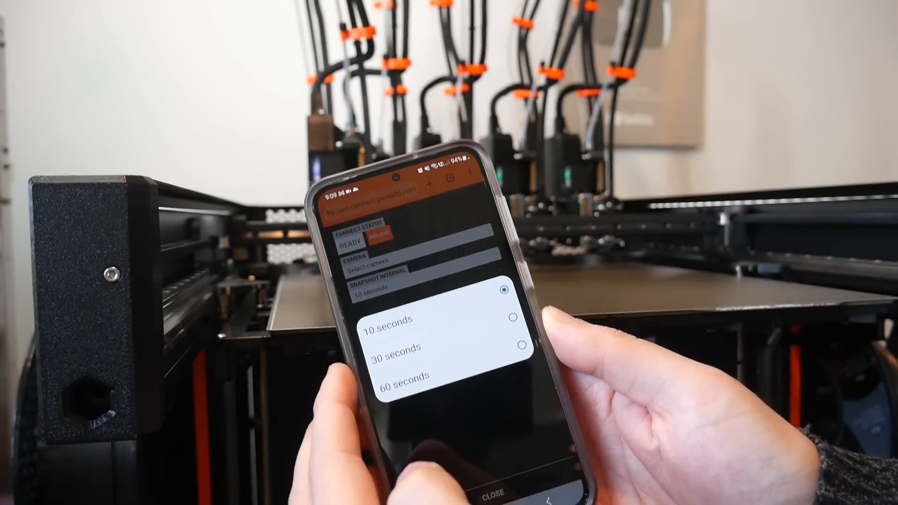
- Choose a 10 seconds camera snapshot interval
left_click(386, 319)
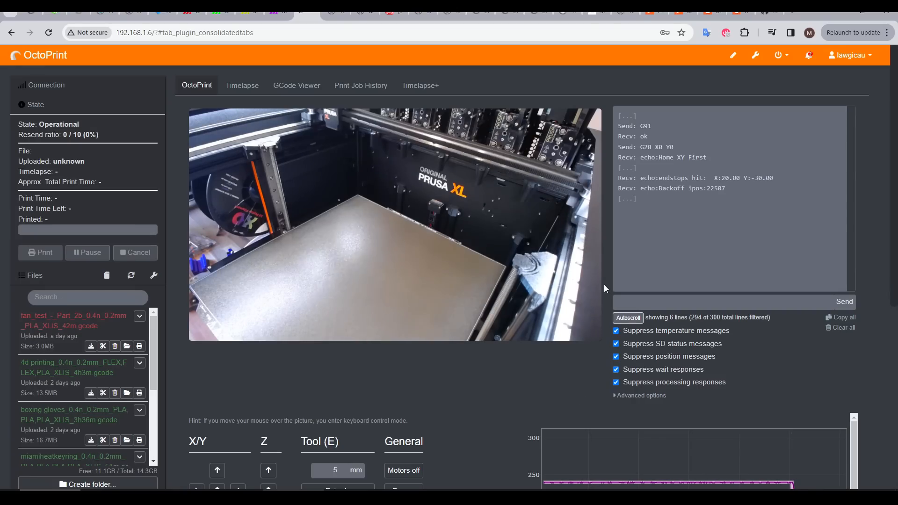
mouse_move(593, 284)
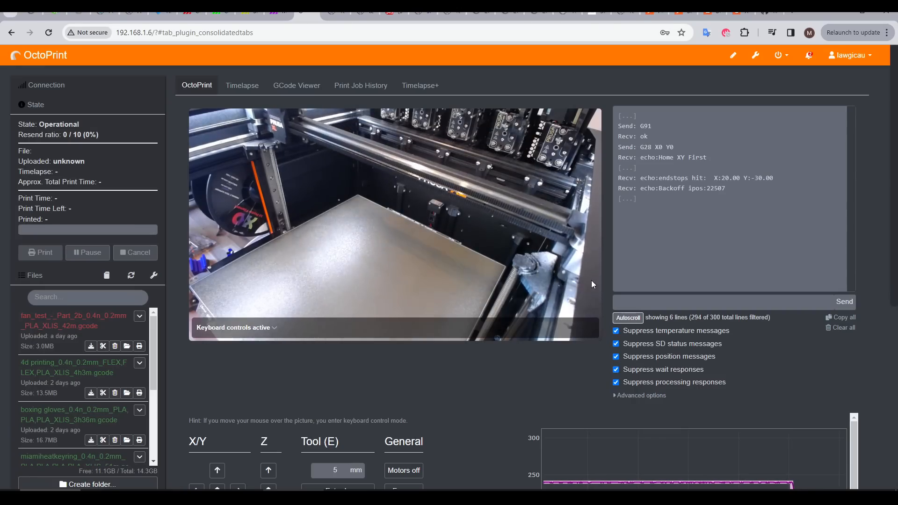
left_click(420, 85)
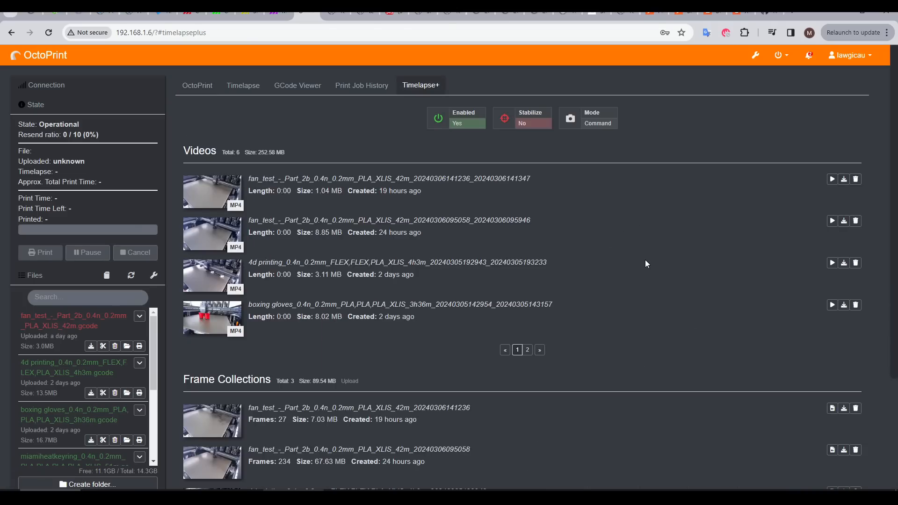
left_click(196, 85)
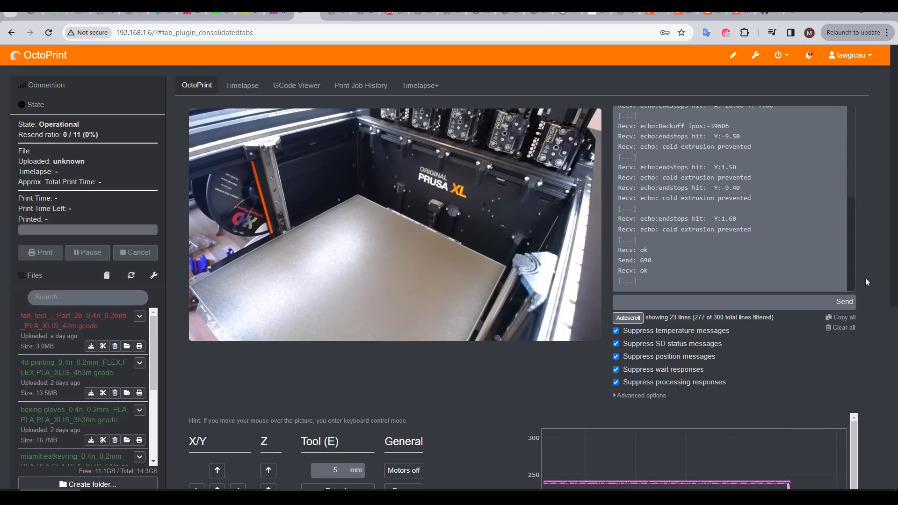
scroll("down", 3)
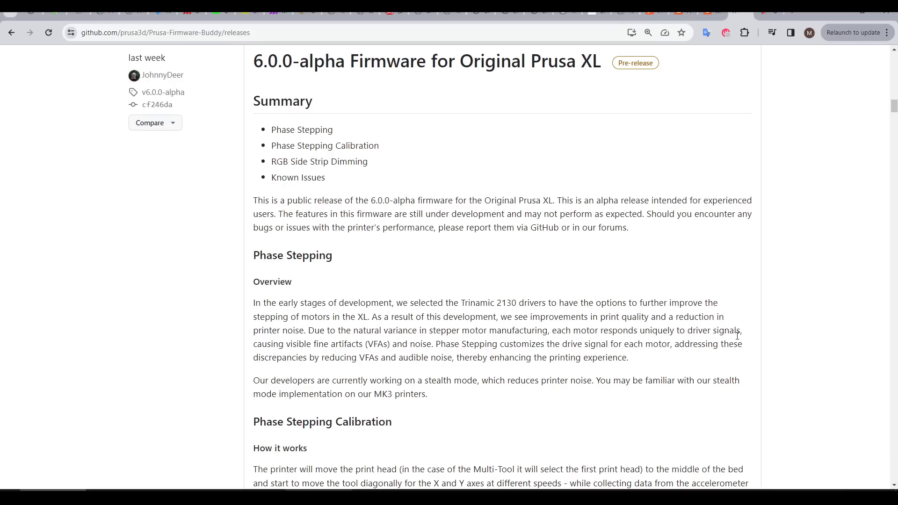
mouse_move(774, 334)
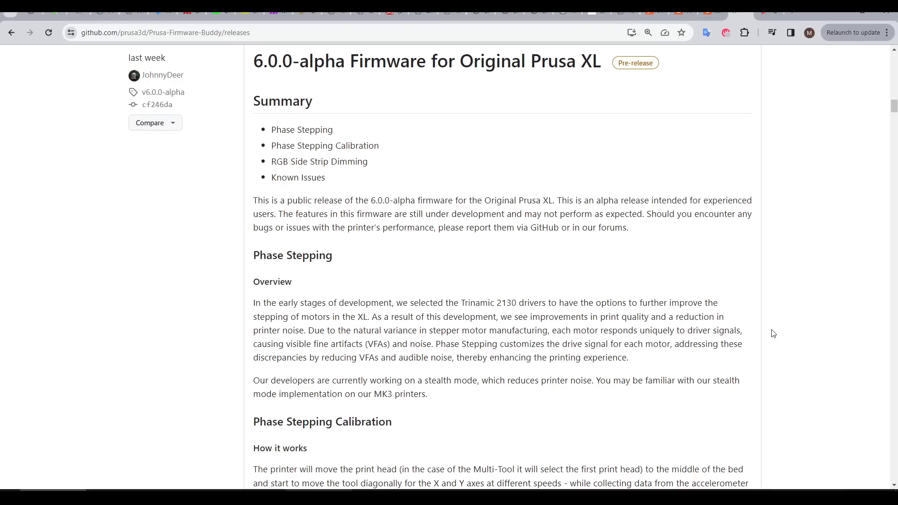
- Scroll to Phase Stepping and highlight the stealth-mode development paragraph
scroll("down", 3)
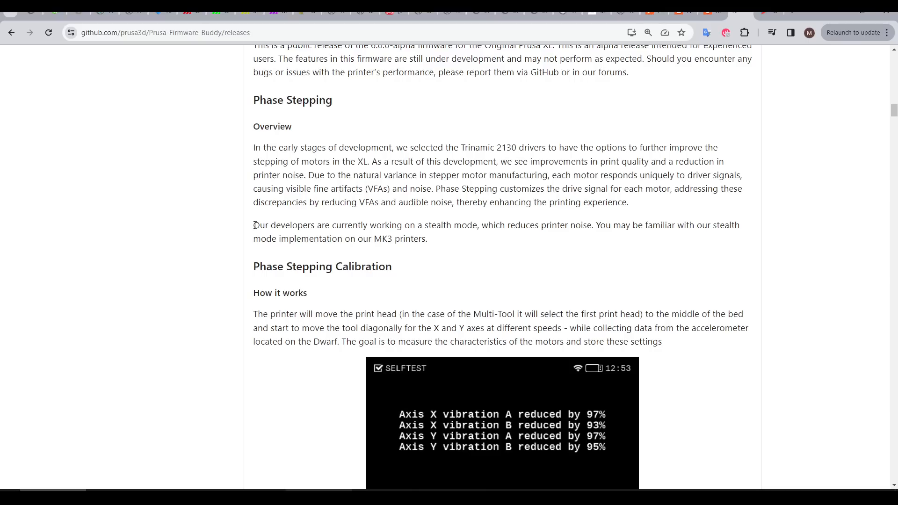
left_click_drag(253, 225, 427, 238)
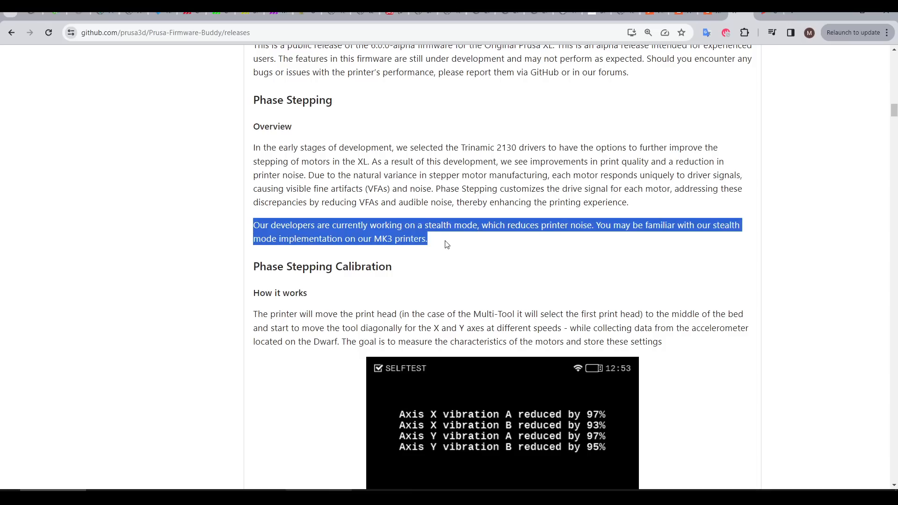